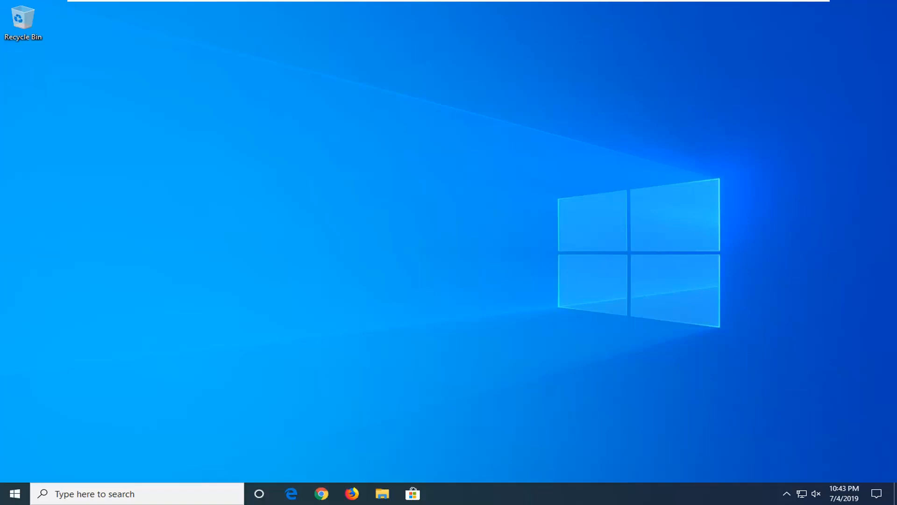
mouse_move(462, 299)
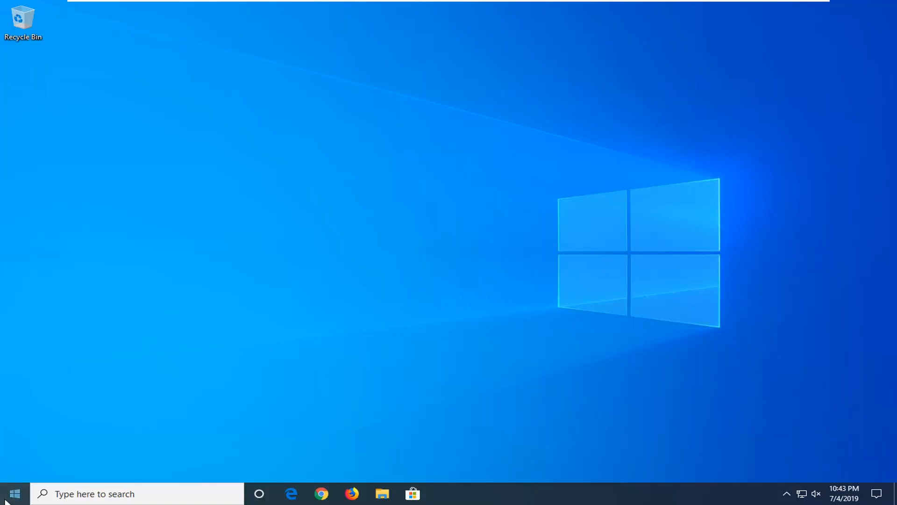
- Search the Start menu for 'con' and launch Control Panel from the results
text(control panel)
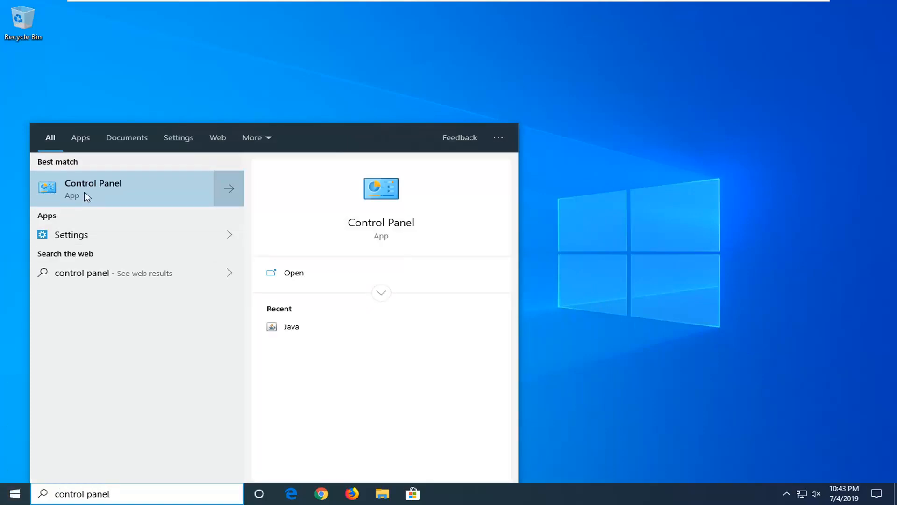
click(93, 188)
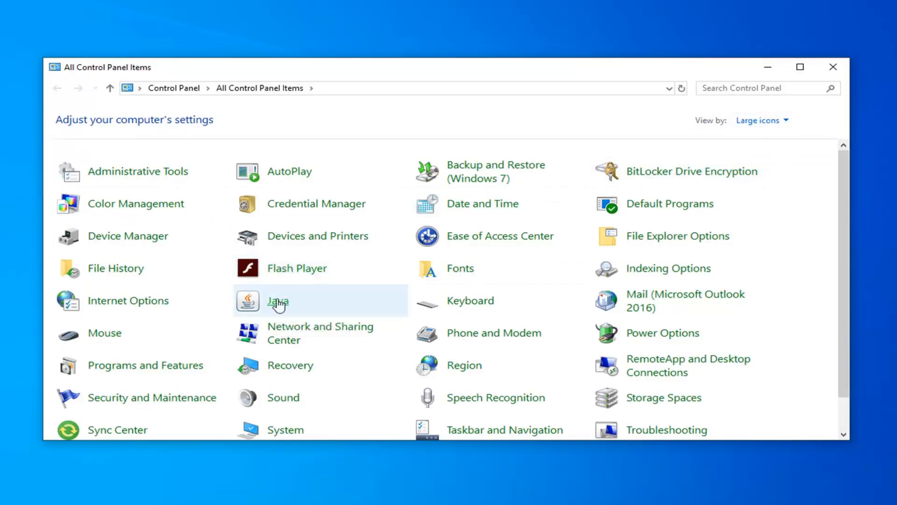
- Launch Java from Control Panel items and switch to its Advanced settings
double_click(278, 300)
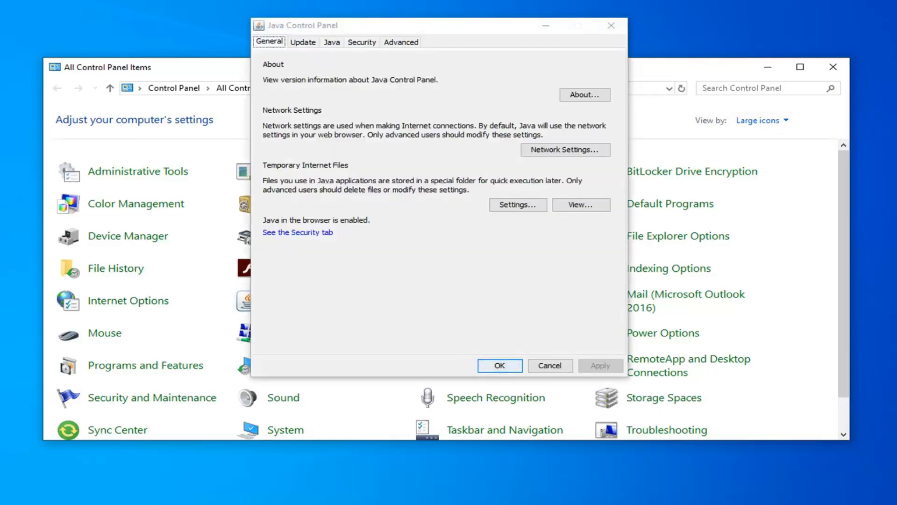
click(400, 42)
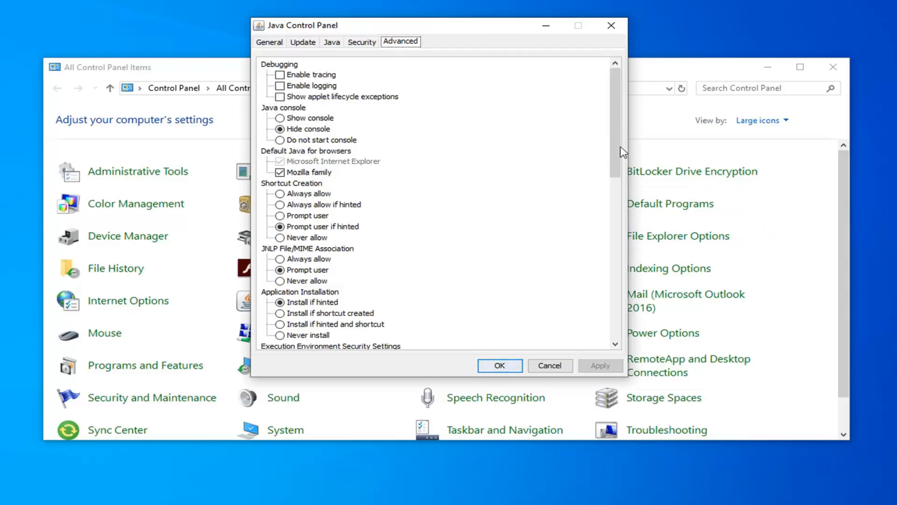
- Confirm the native sandbox restricted environment option is checked and apply with OK
scroll(down, 3)
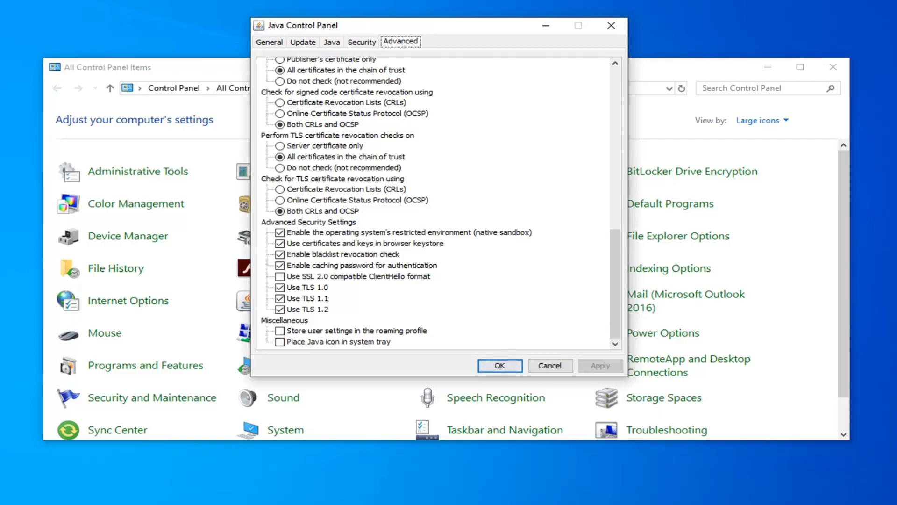
click(498, 366)
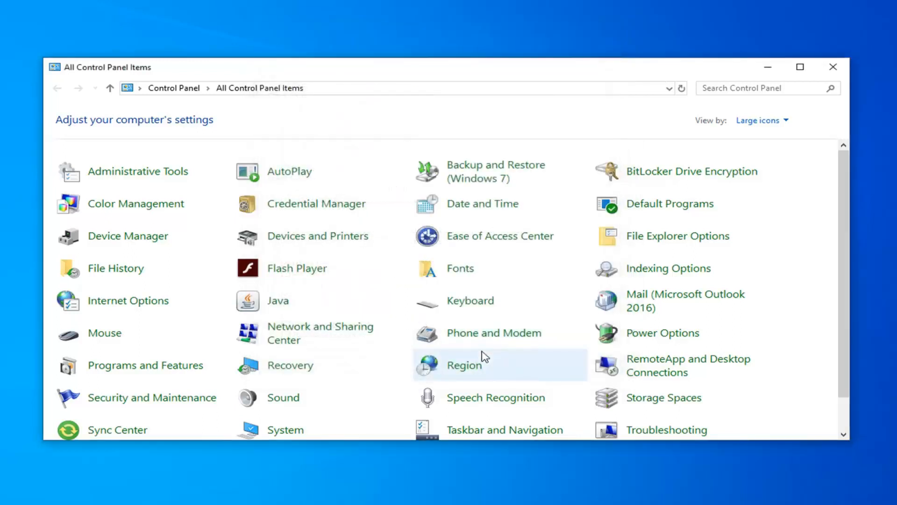